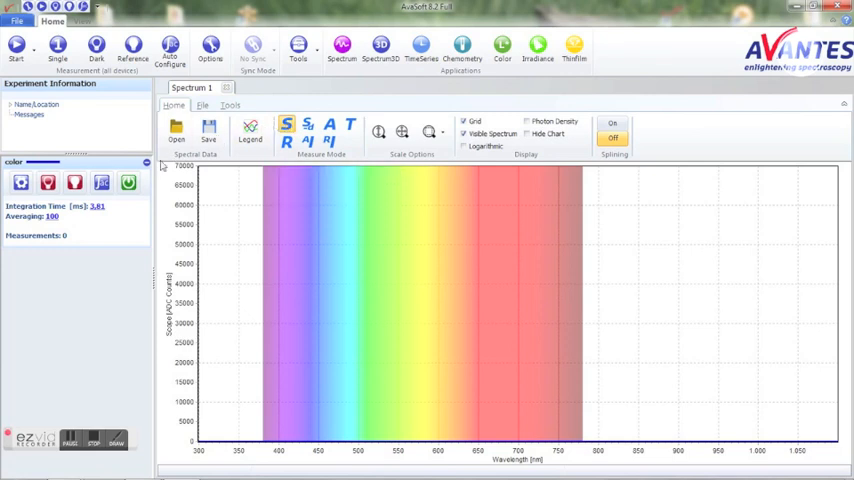
Step: Start continuous scope-mode acquisition so the lamp's raw-counts spectrum plots live
click(16, 48)
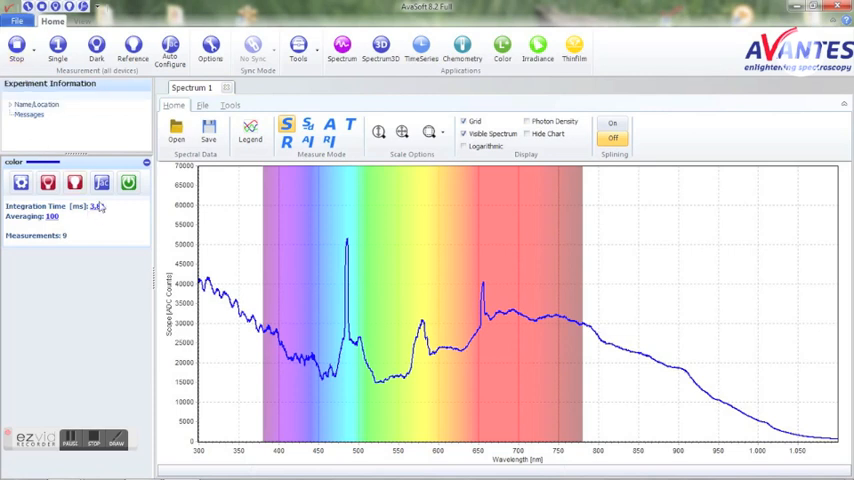
click(100, 184)
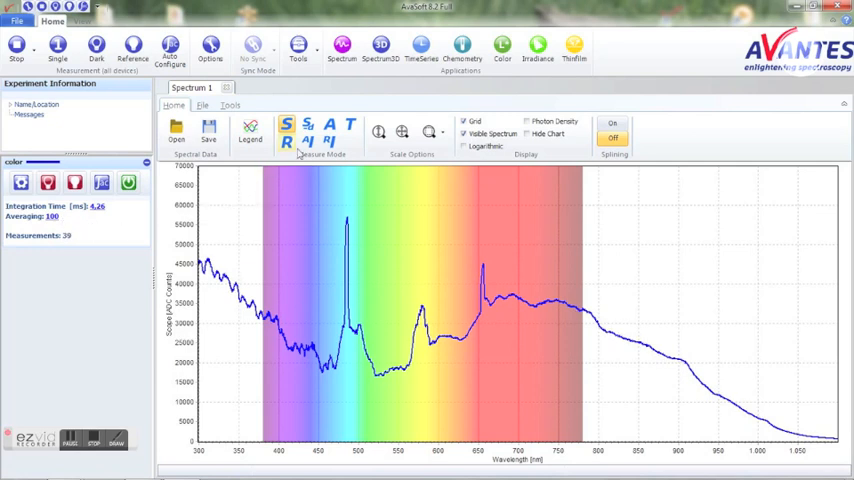
Step: Switch to transmission (T) mode and store fresh reference and dark spectra
click(350, 126)
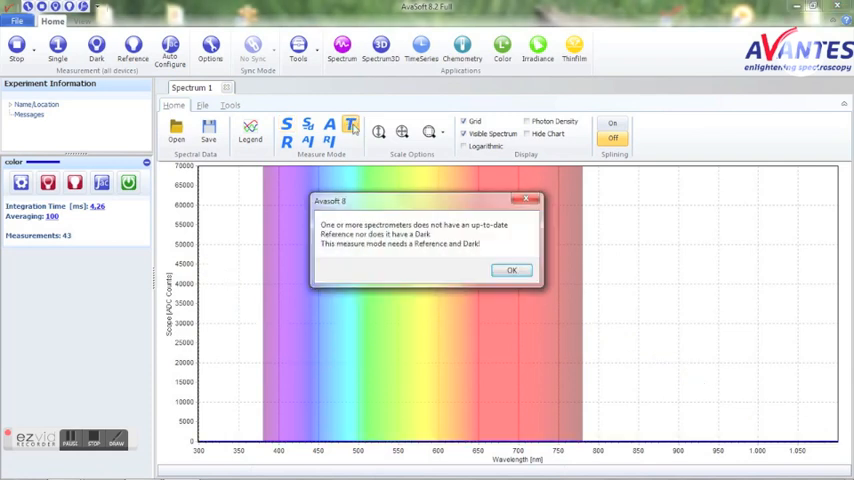
click(512, 270)
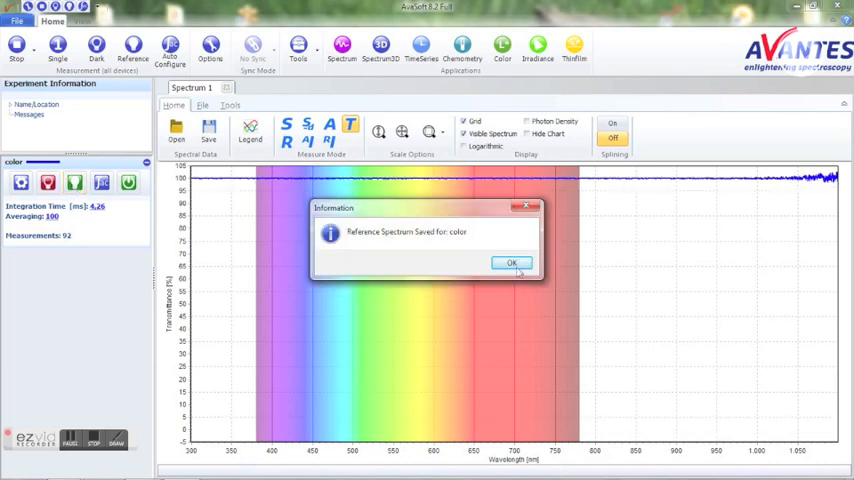
click(512, 262)
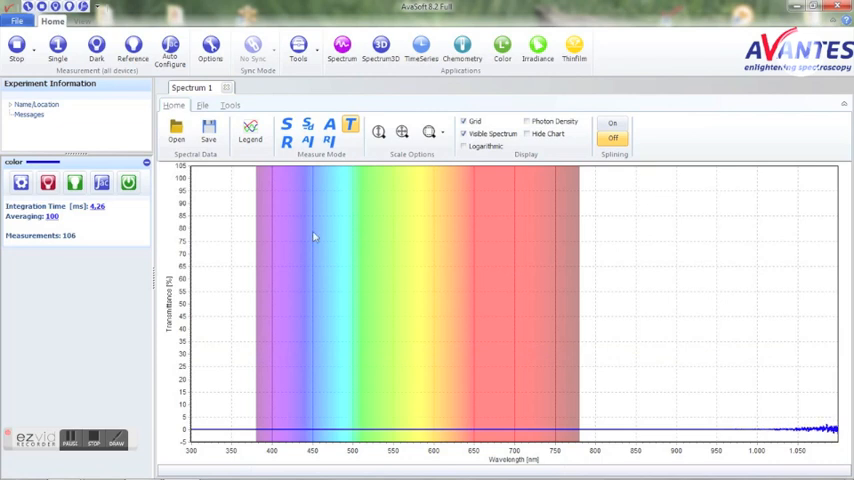
click(96, 50)
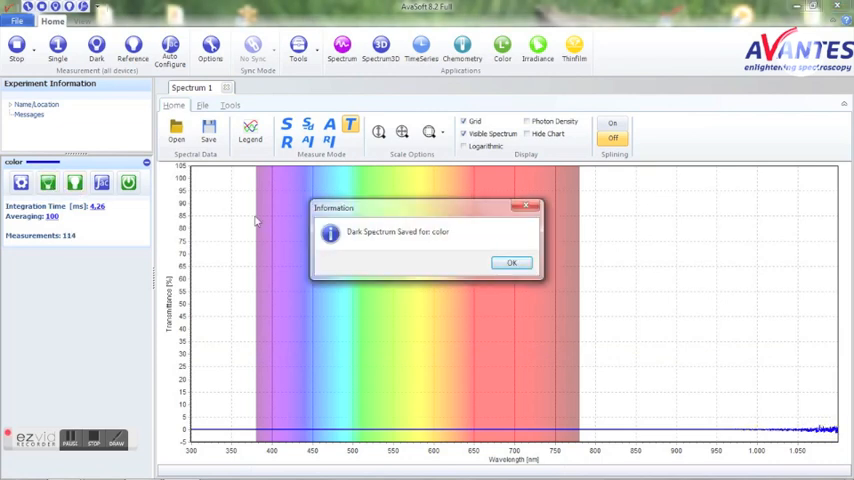
click(512, 262)
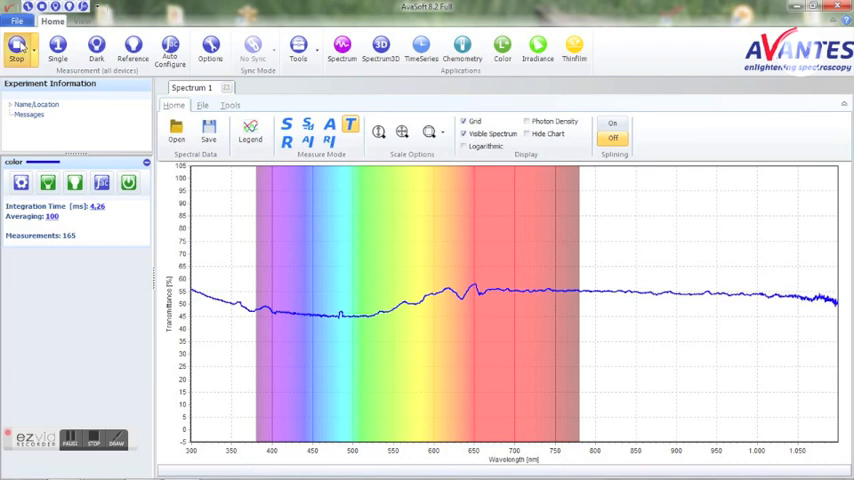
Step: Stop the measurement and bring up the spectrum's File functions ribbon
click(16, 48)
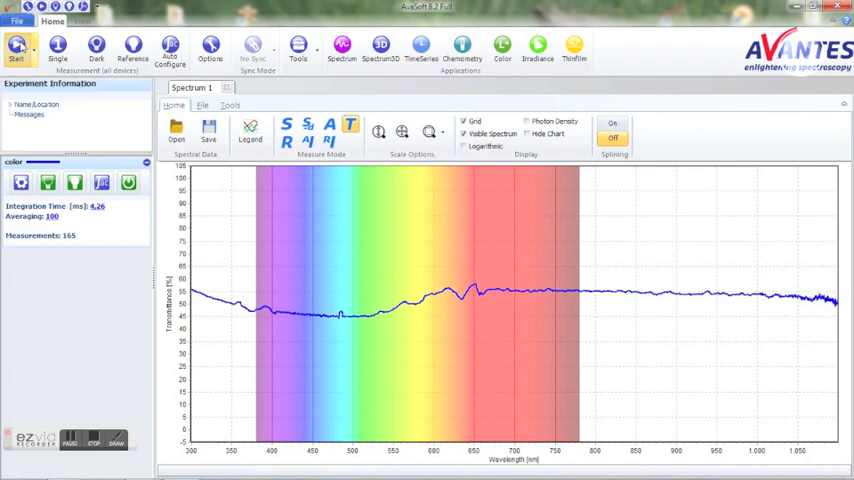
click(202, 104)
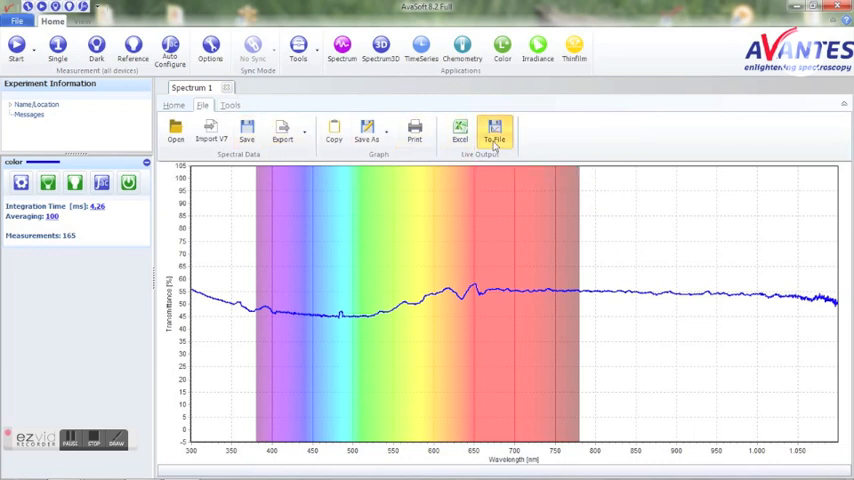
Step: Add a periodic-save output row: 5 scans, 2000 ms interval, 500 ms start delay
click(494, 132)
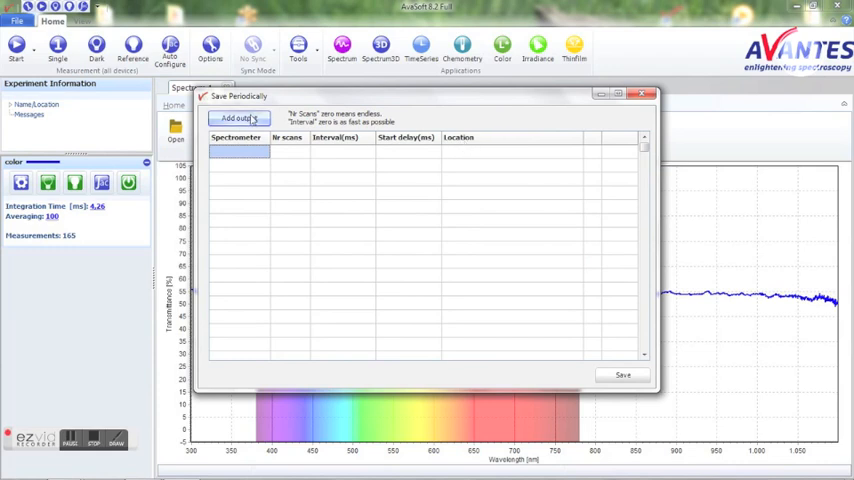
click(238, 118)
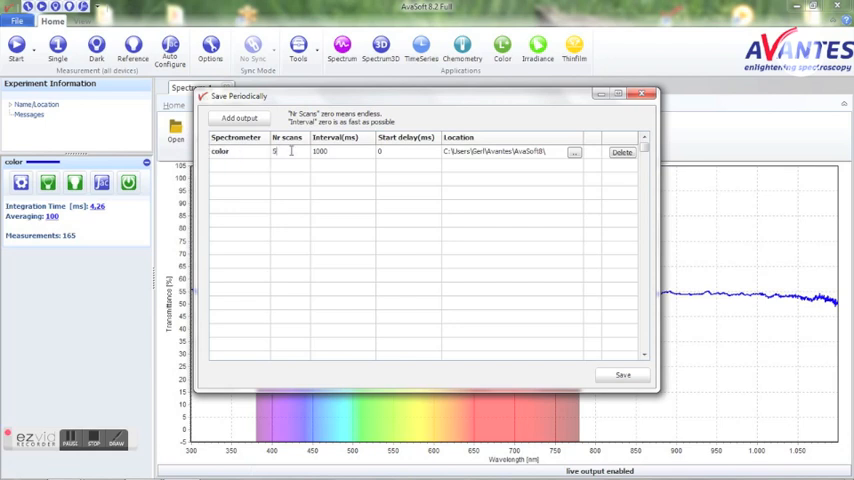
click(340, 152)
text(2000)
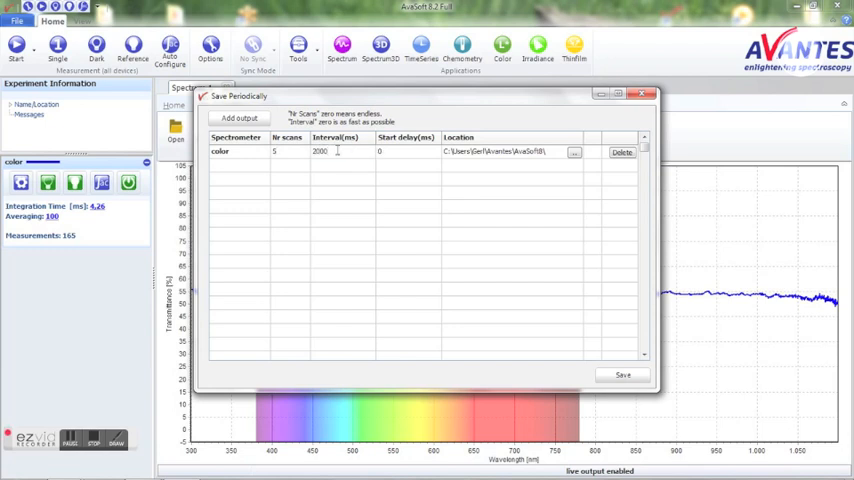
click(404, 152)
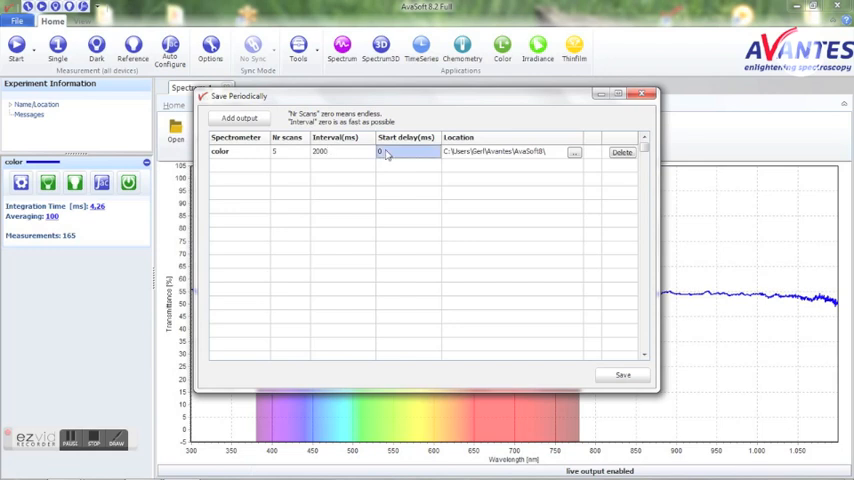
text(5000)
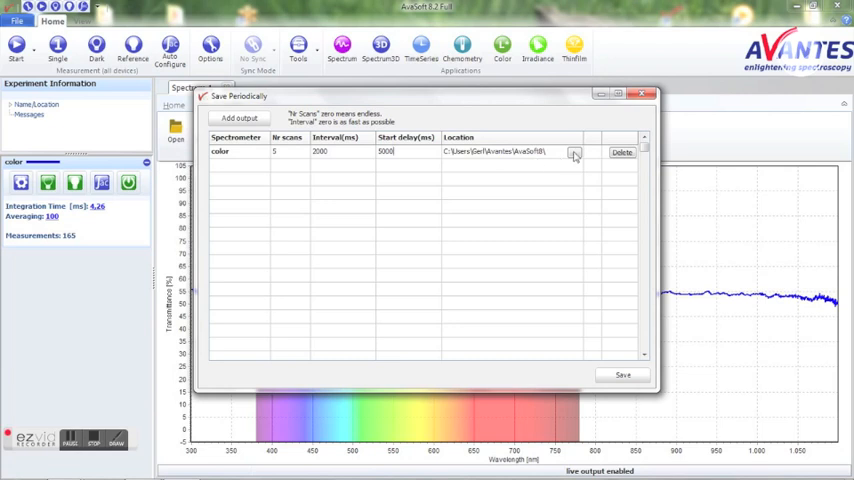
Step: Set the save location to the Test2 folder and save the periodic output settings
click(576, 152)
text(Test2)
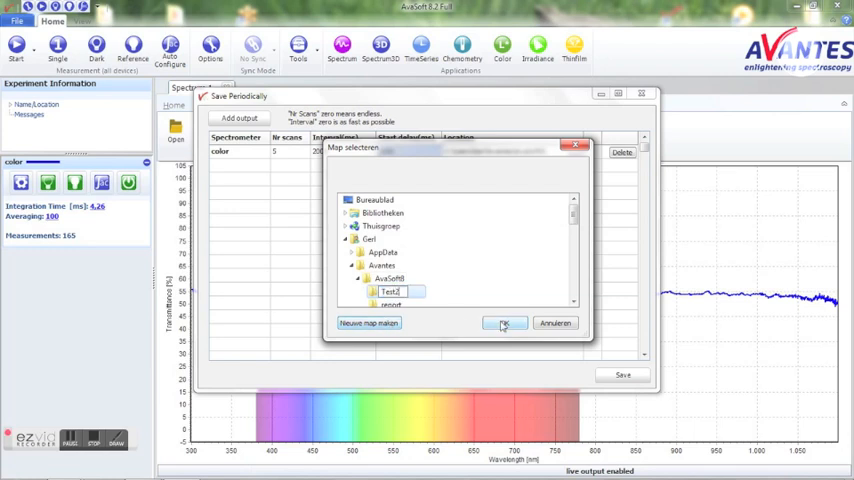
click(504, 324)
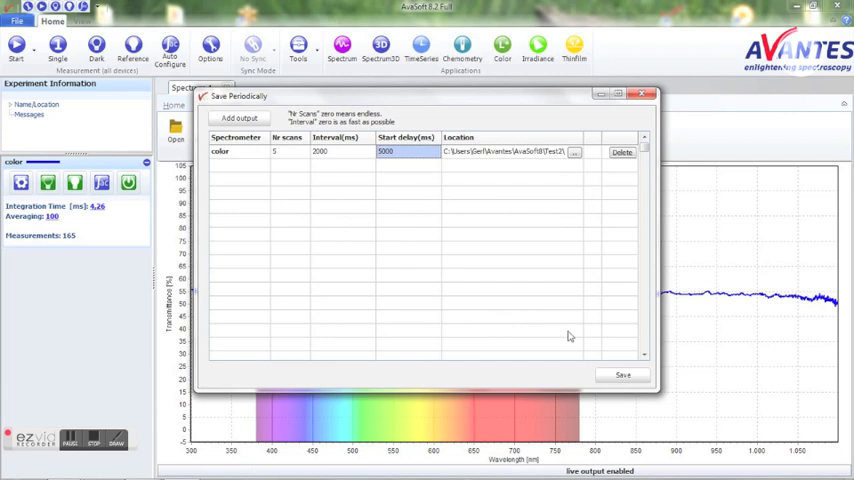
click(624, 374)
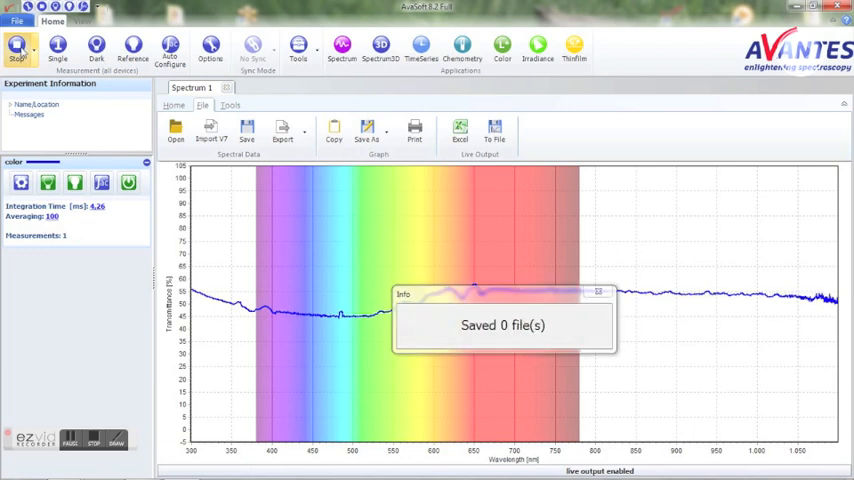
Step: Restart the measurement so transmission spectra are written to file periodically
click(58, 48)
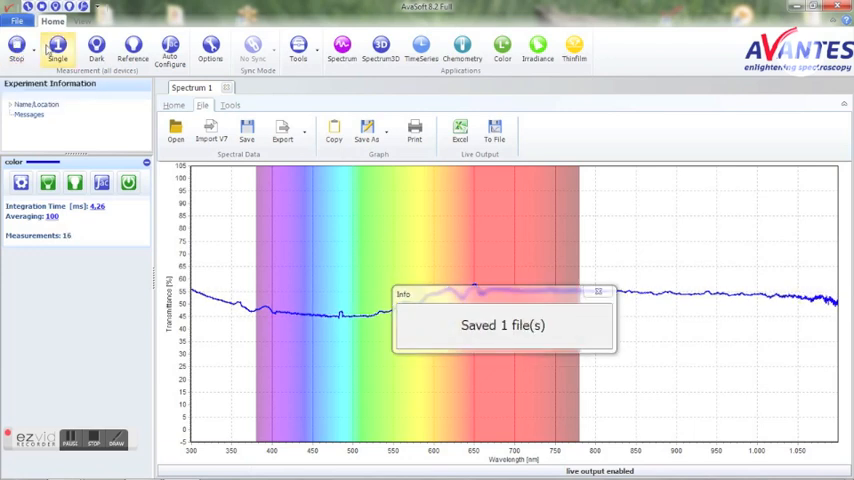
click(58, 48)
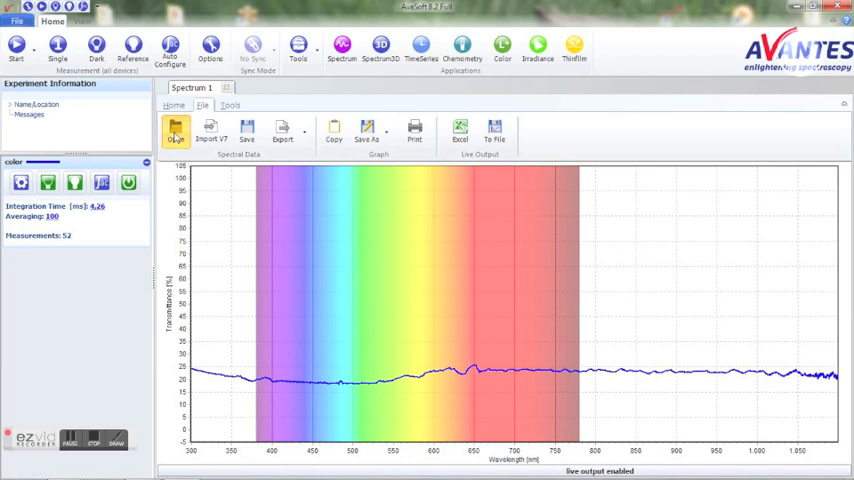
Step: Browse AvaSoft8 > Test2 in the Open Files window, preview the first .TRM8 and select all saved files
click(176, 130)
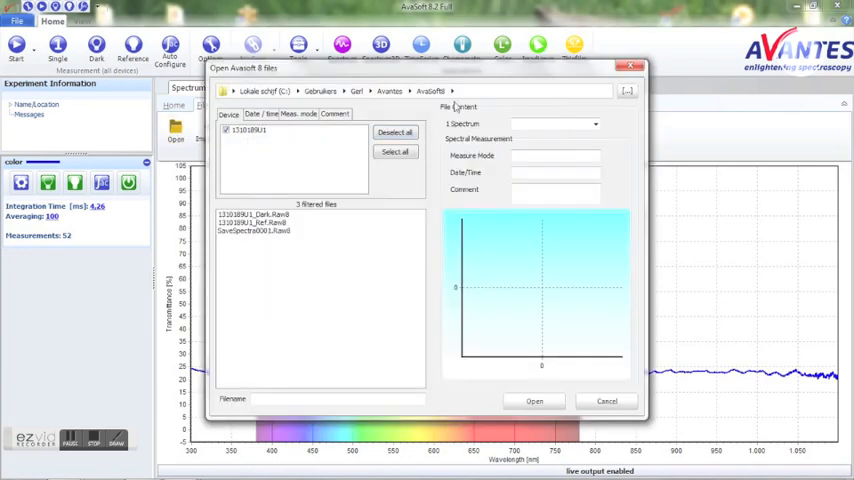
click(454, 92)
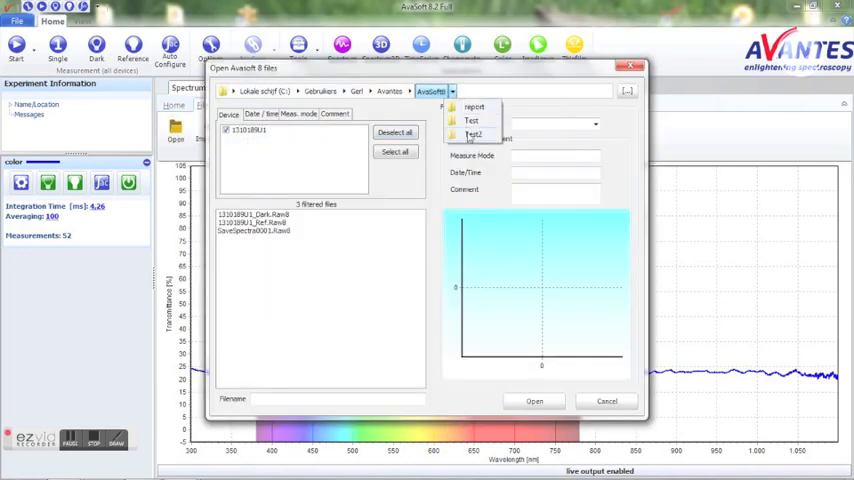
click(474, 136)
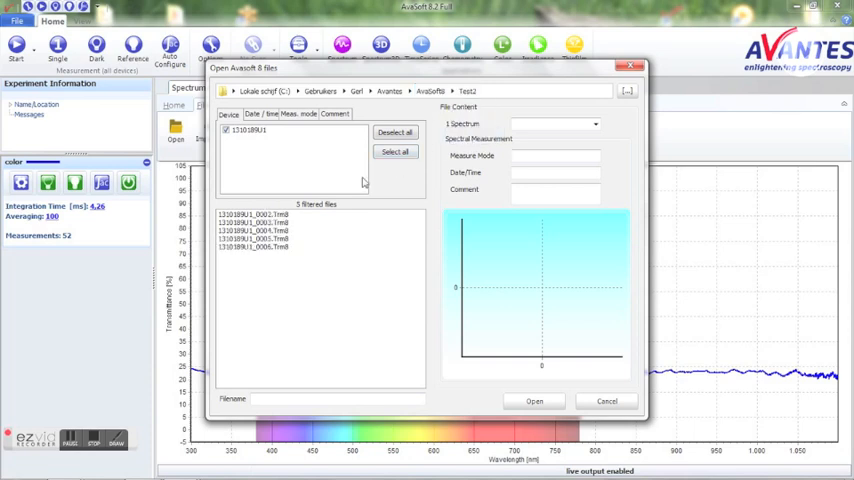
click(256, 222)
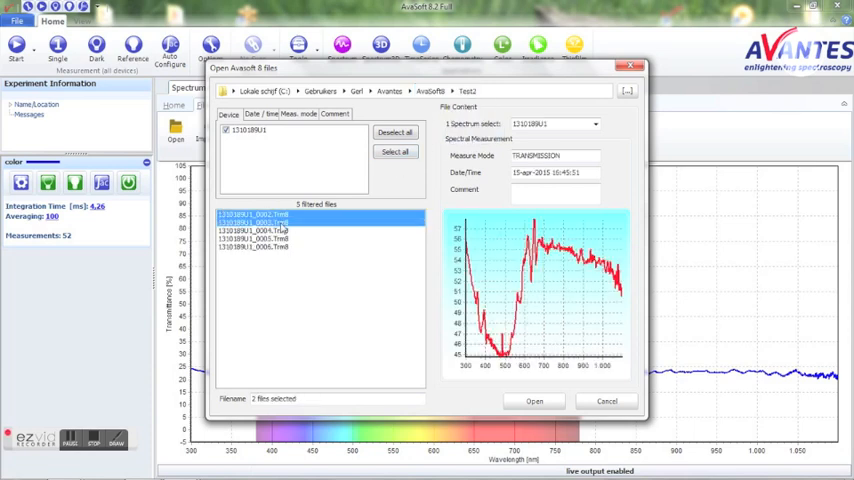
click(394, 152)
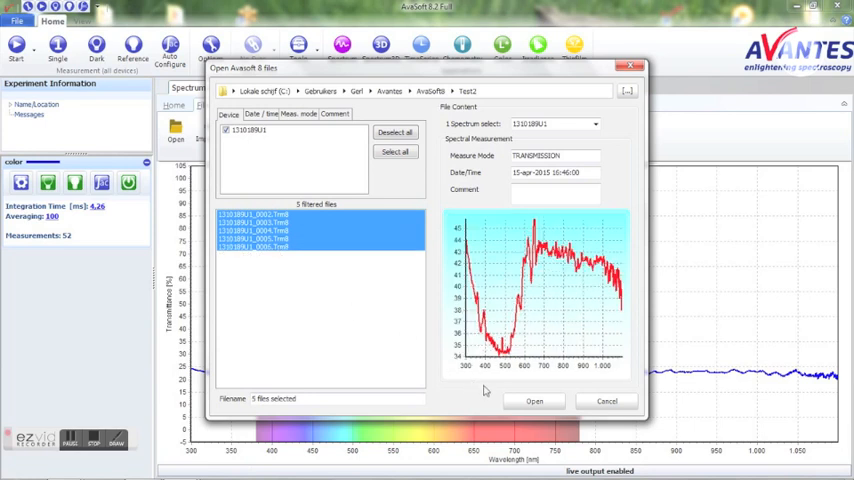